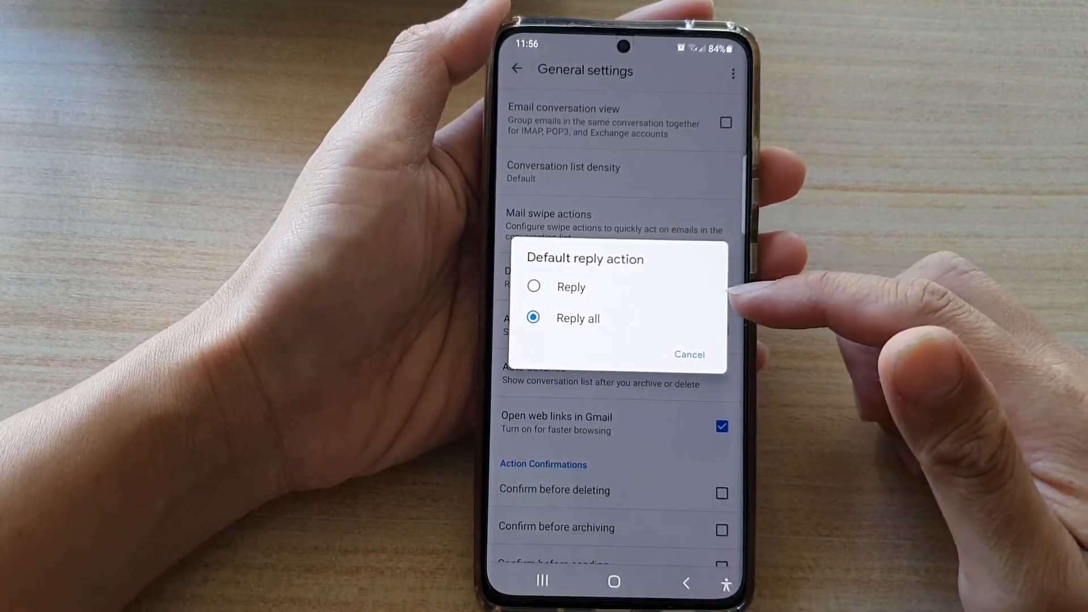
mouse_move(714, 327)
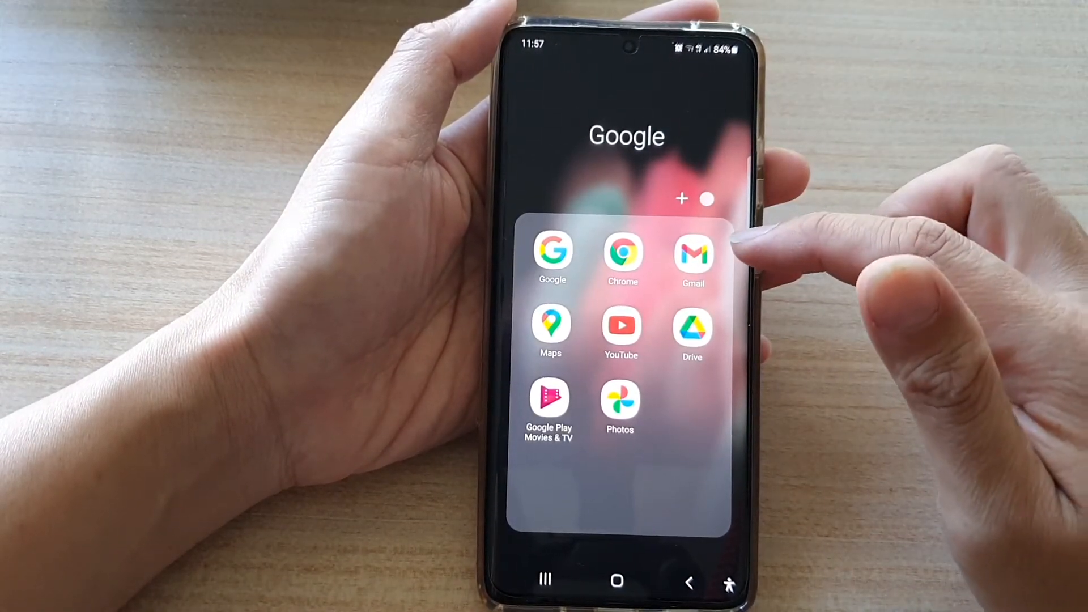
Launch Gmail and open Settings from the side menu
left_click(692, 256)
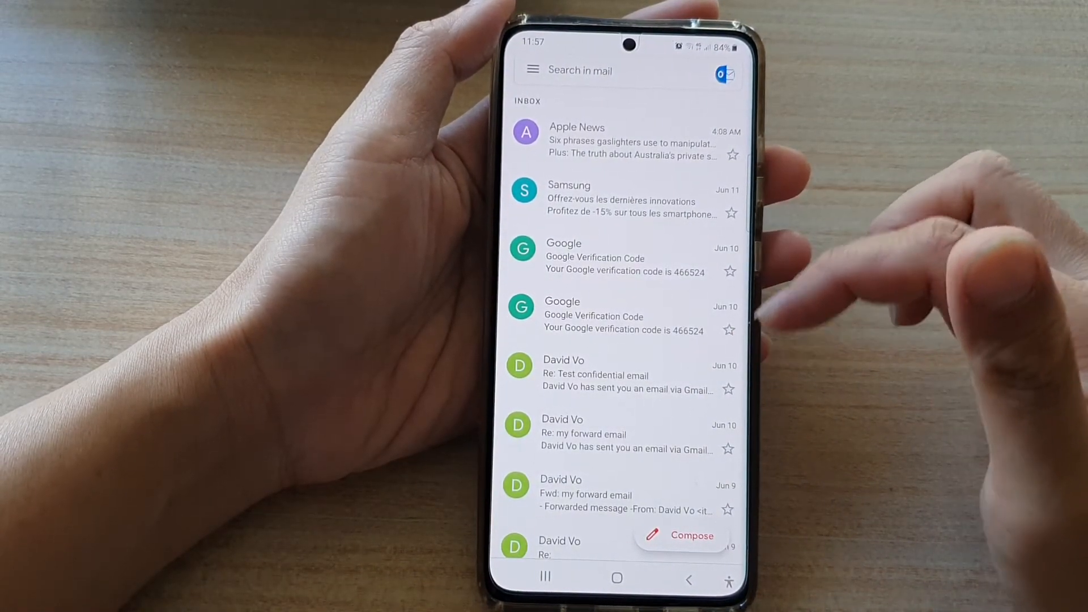
left_click(513, 69)
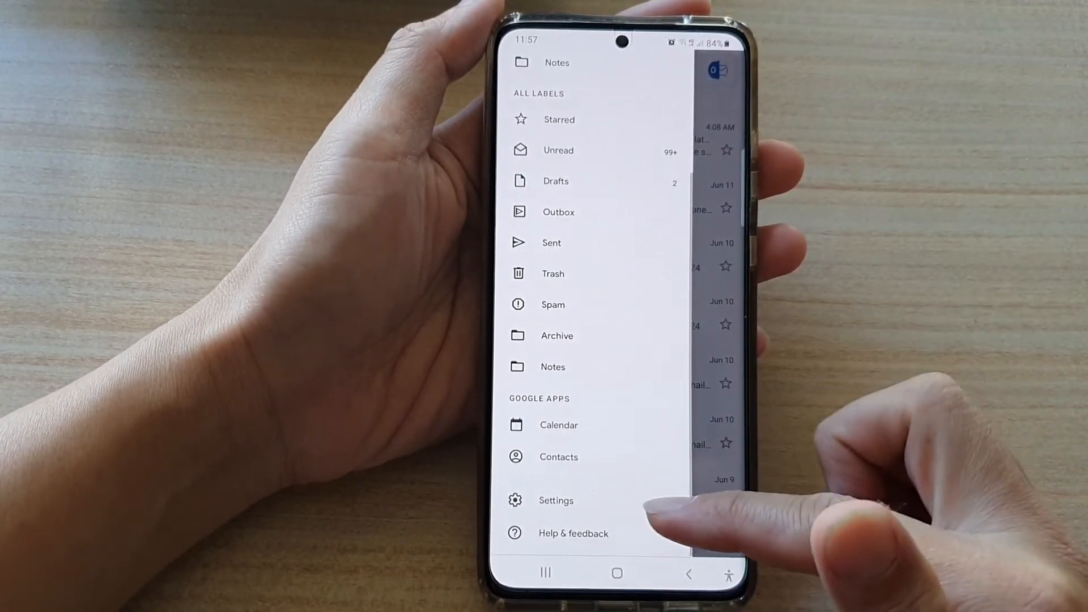
left_click(556, 500)
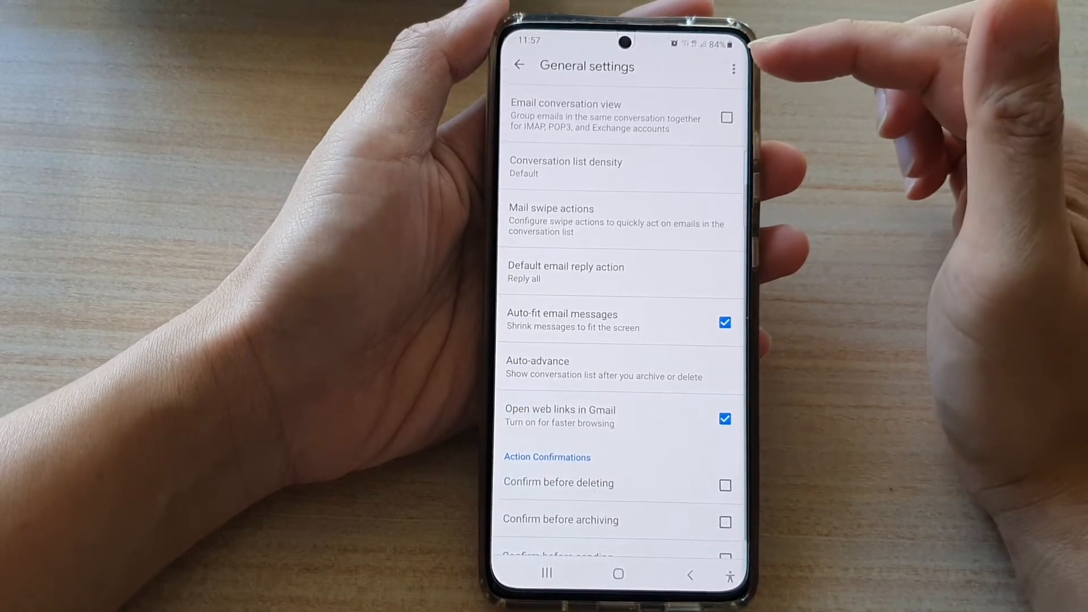
Go into General settings and bring up the Default email reply action choices
left_click(518, 66)
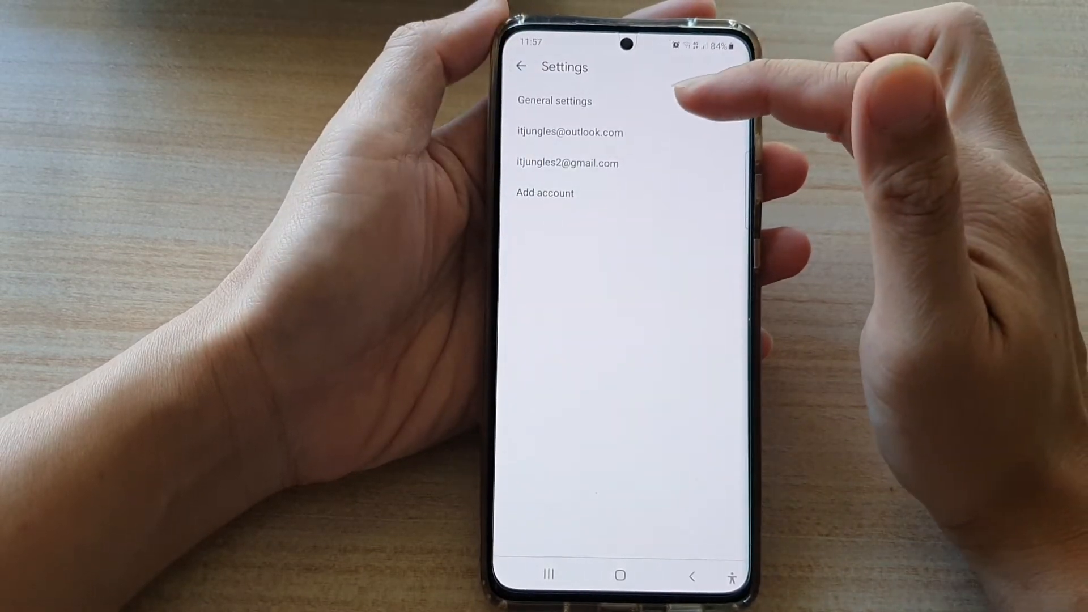
left_click(553, 101)
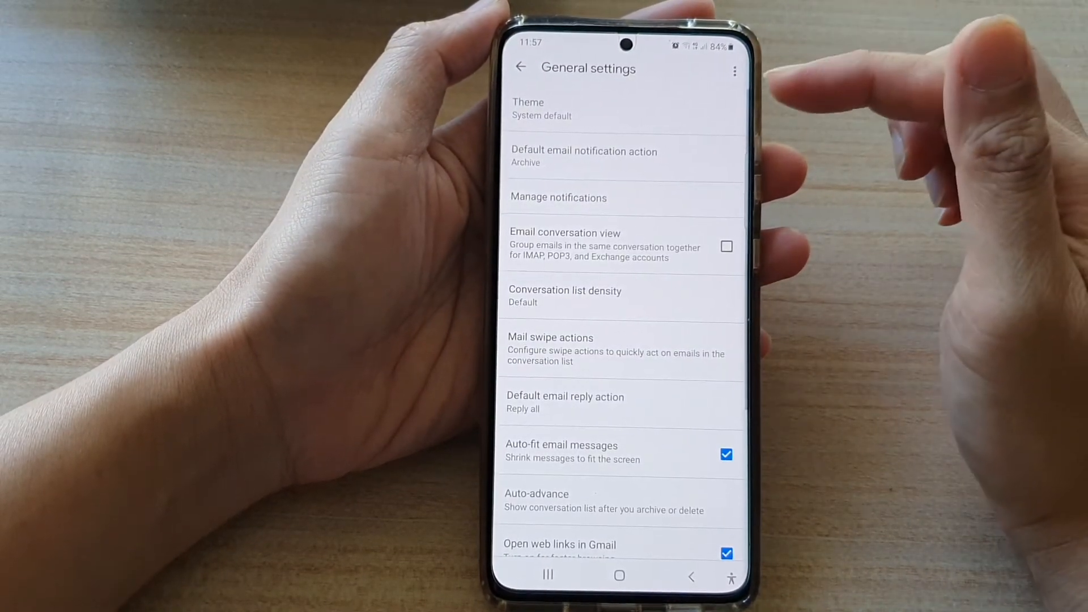
scroll("down", 3)
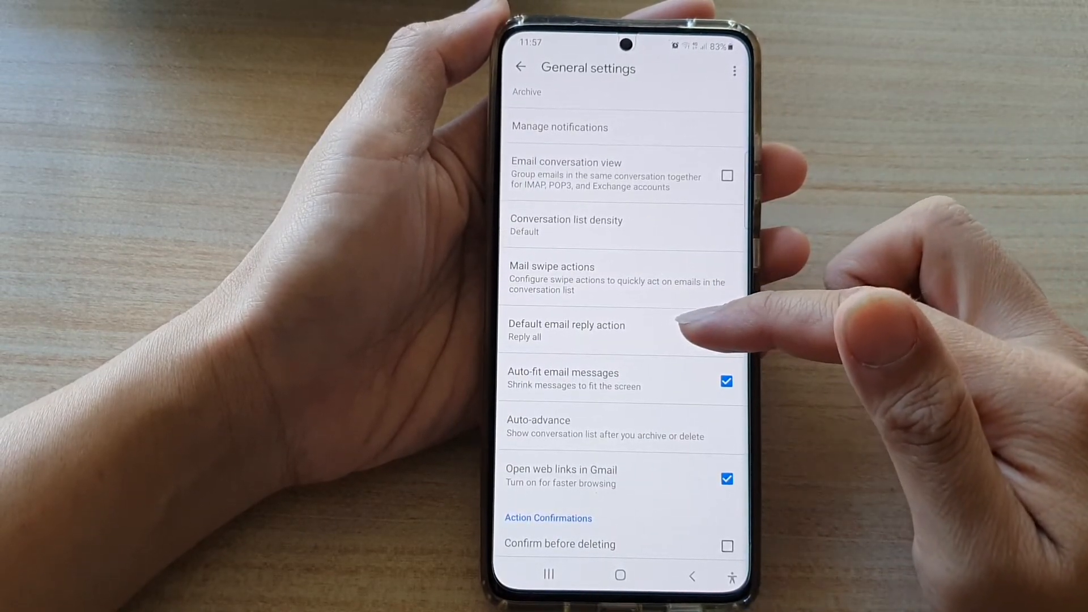
left_click(566, 331)
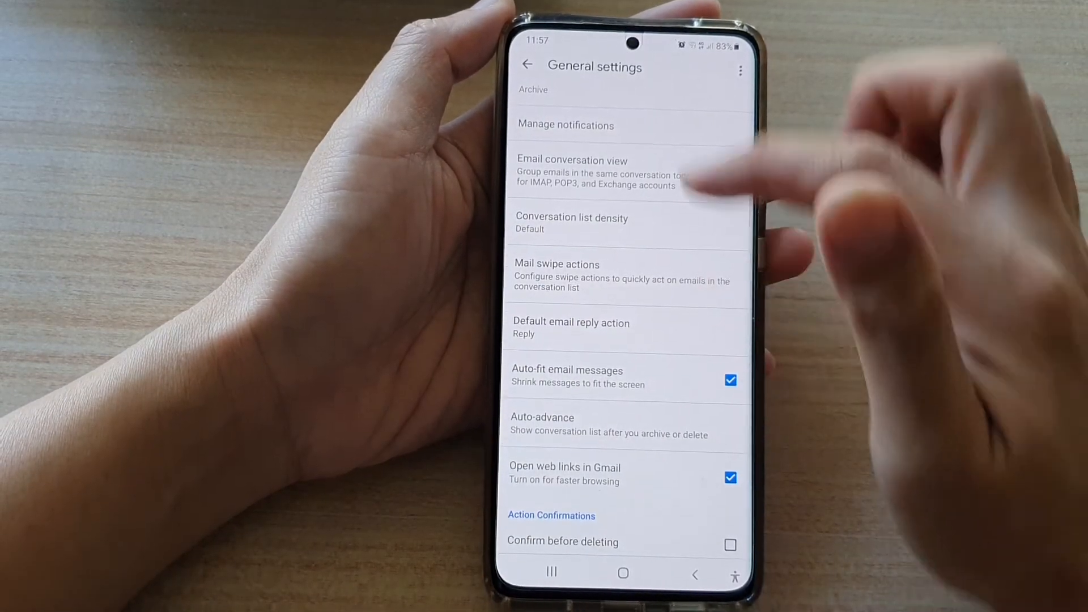
Back out of General settings and the settings list to the Gmail inbox
left_click(528, 64)
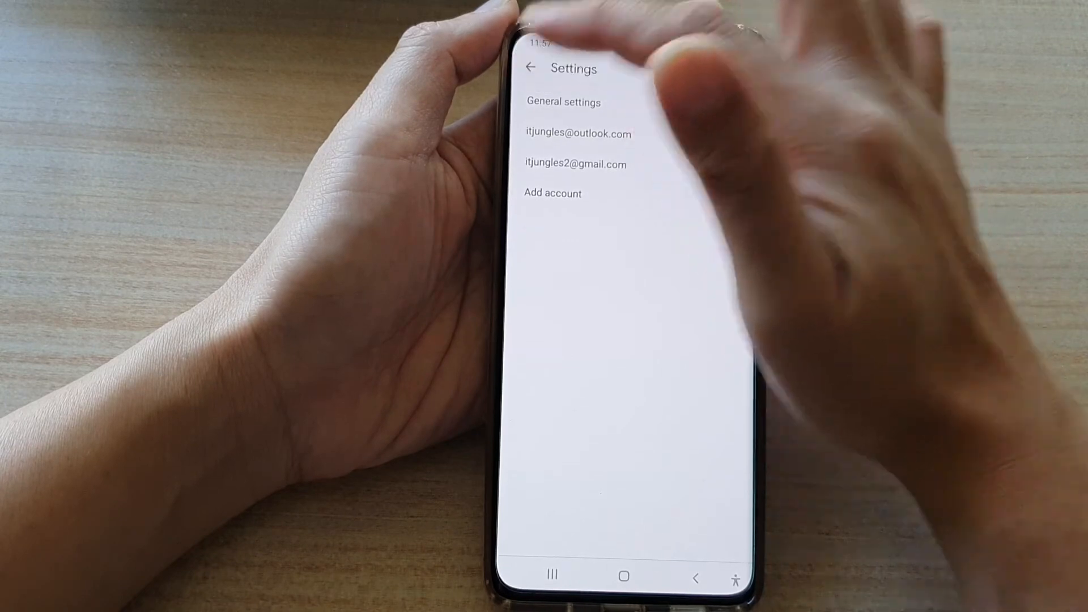
left_click(529, 68)
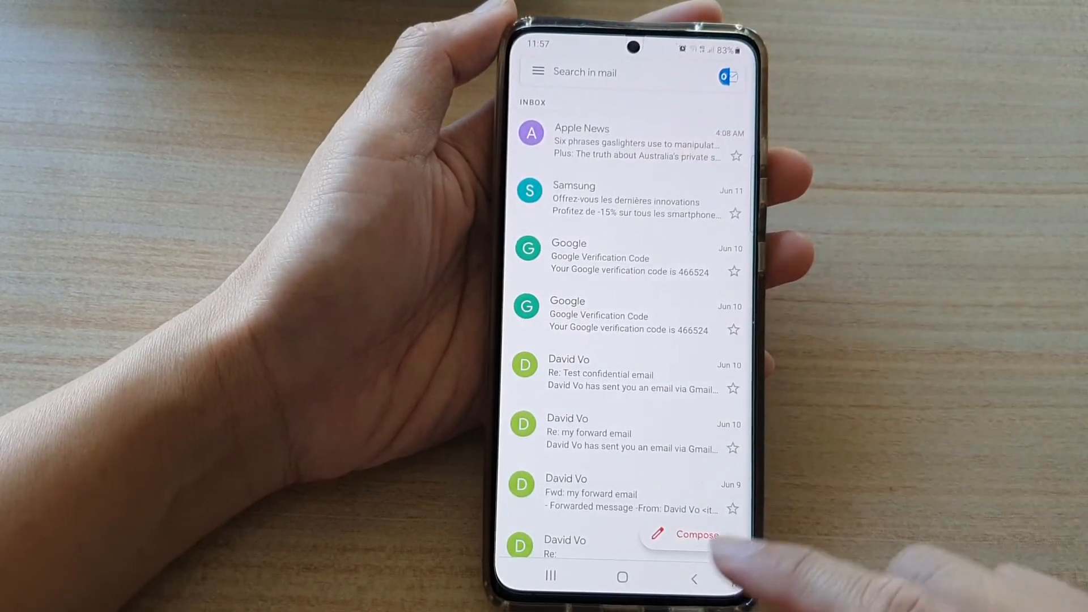